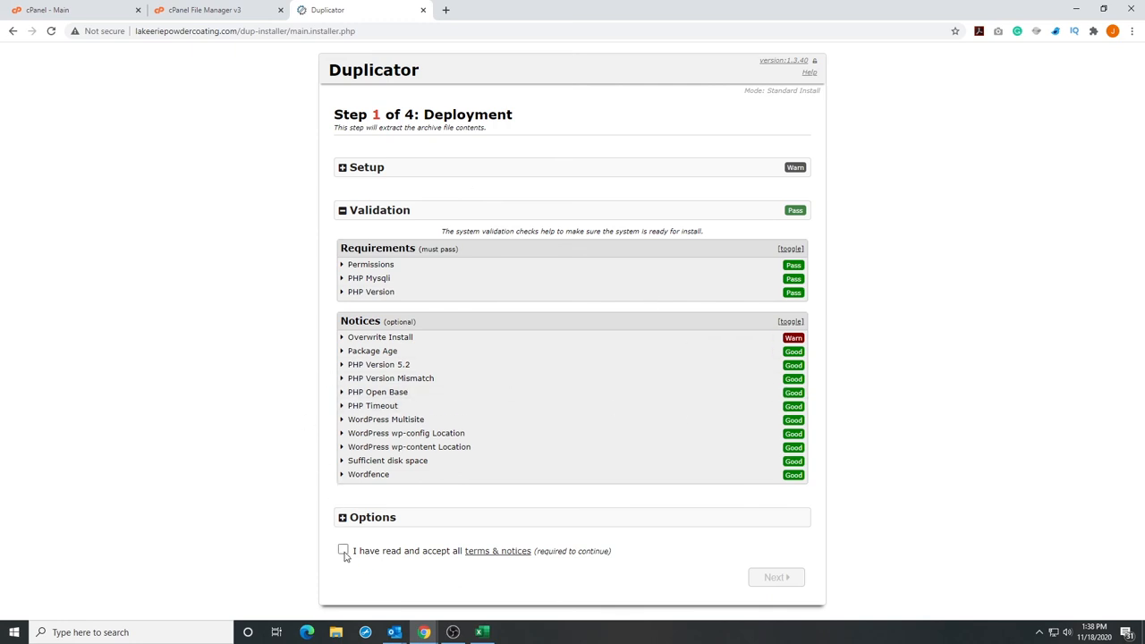
# - Accept the terms & notices checkbox and advance to Step 2 of 4, Install Database
pyautogui.click(343, 551)
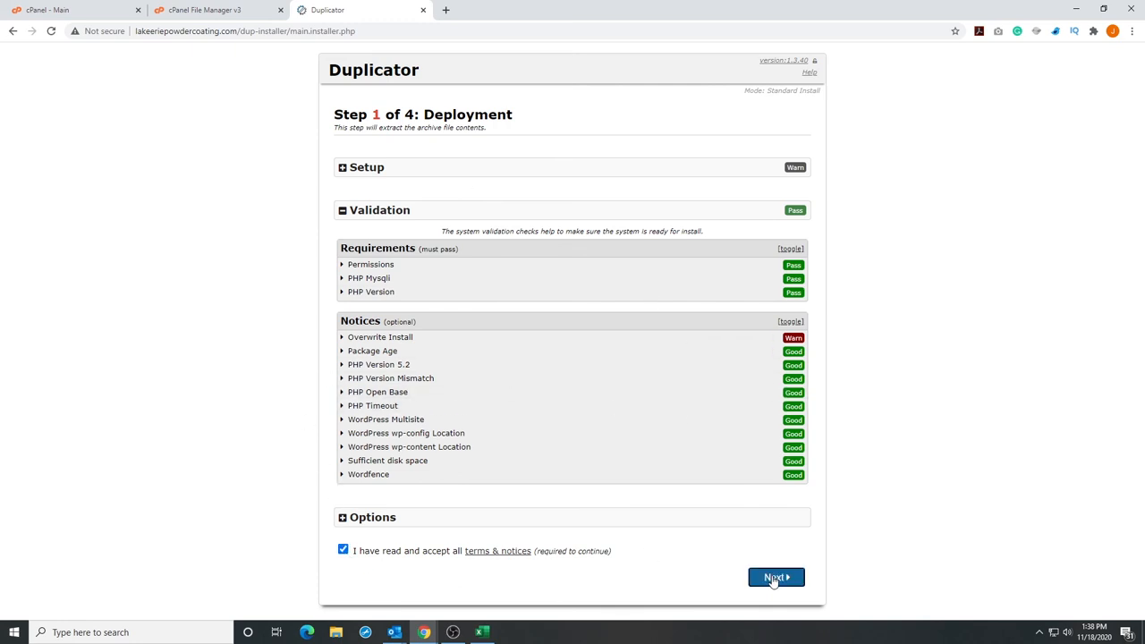
pyautogui.click(774, 576)
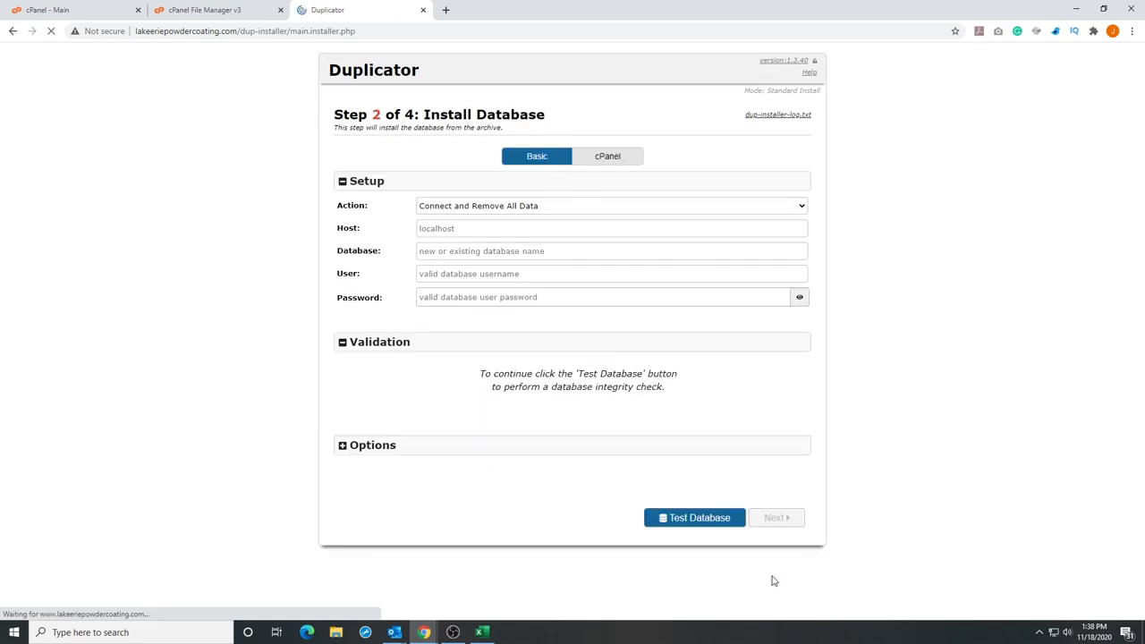